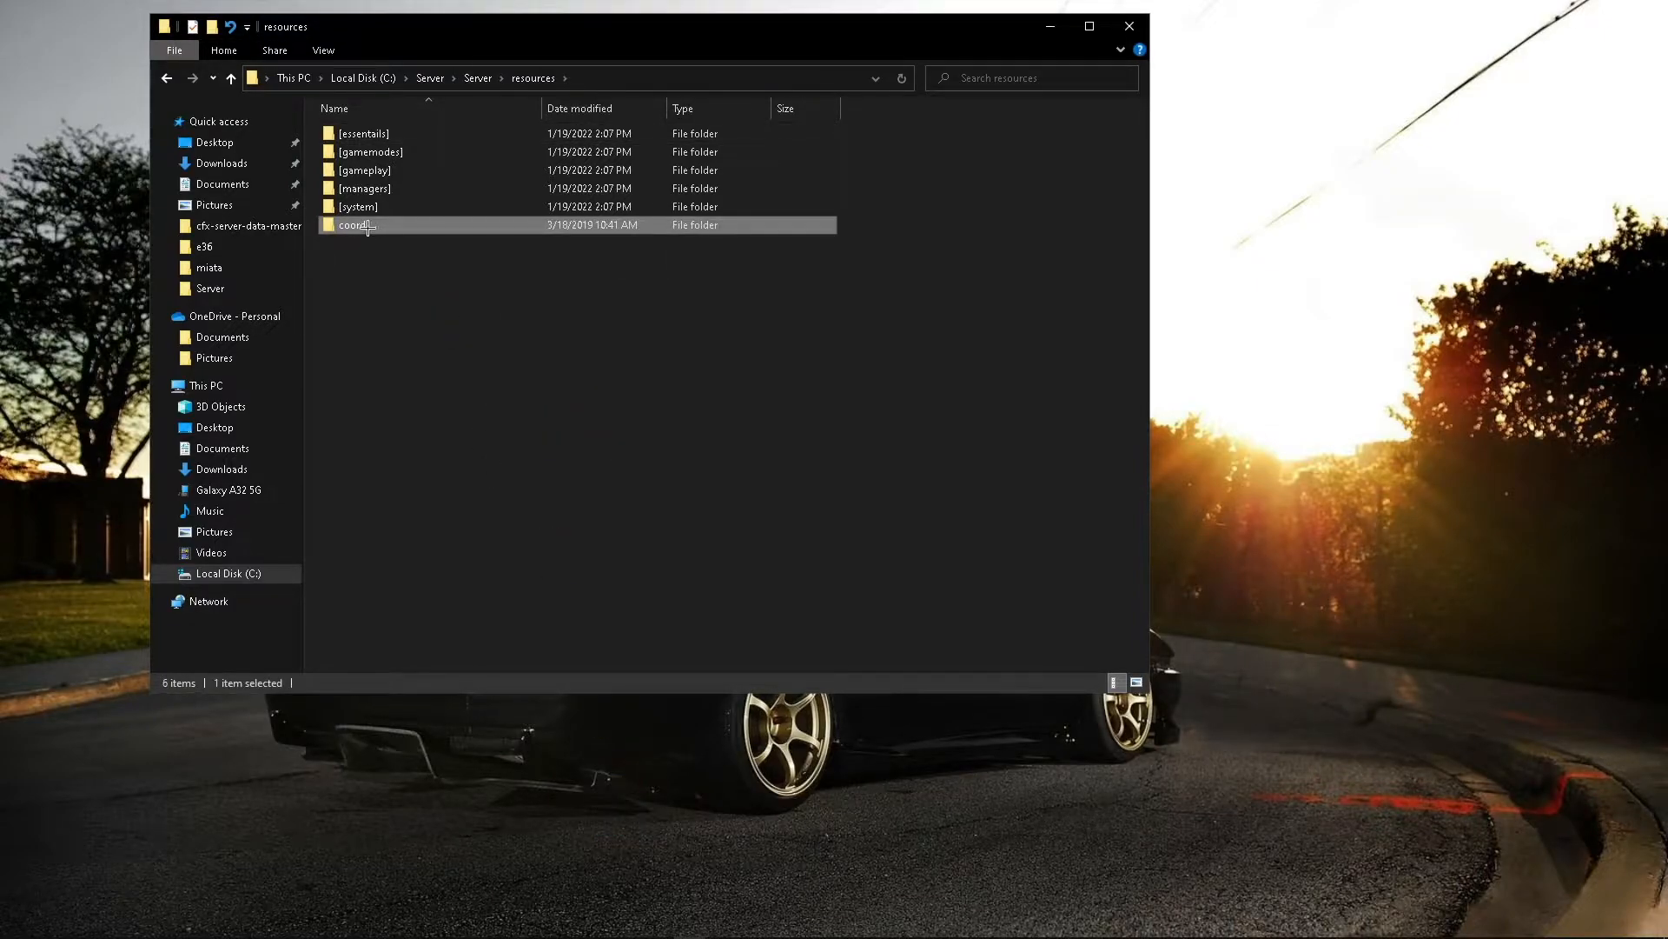
Step: Open the coords resource folder inside resources
double_click(356, 224)
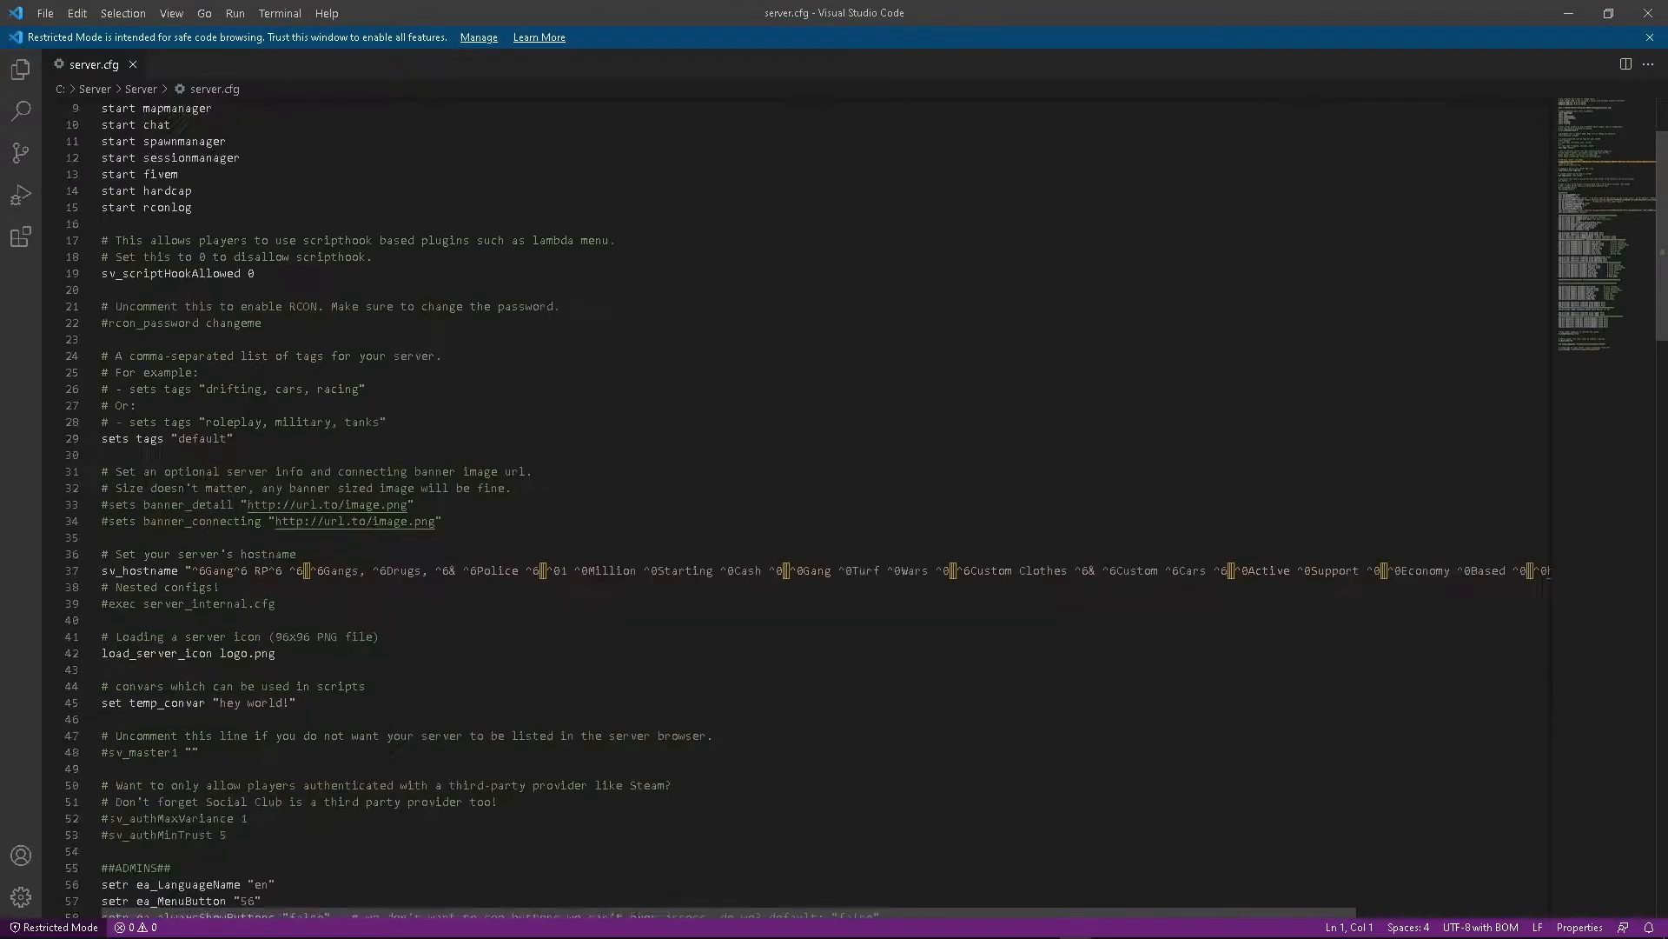
Step: Add a 'start coords' line to the start list in server.cfg
type("s")
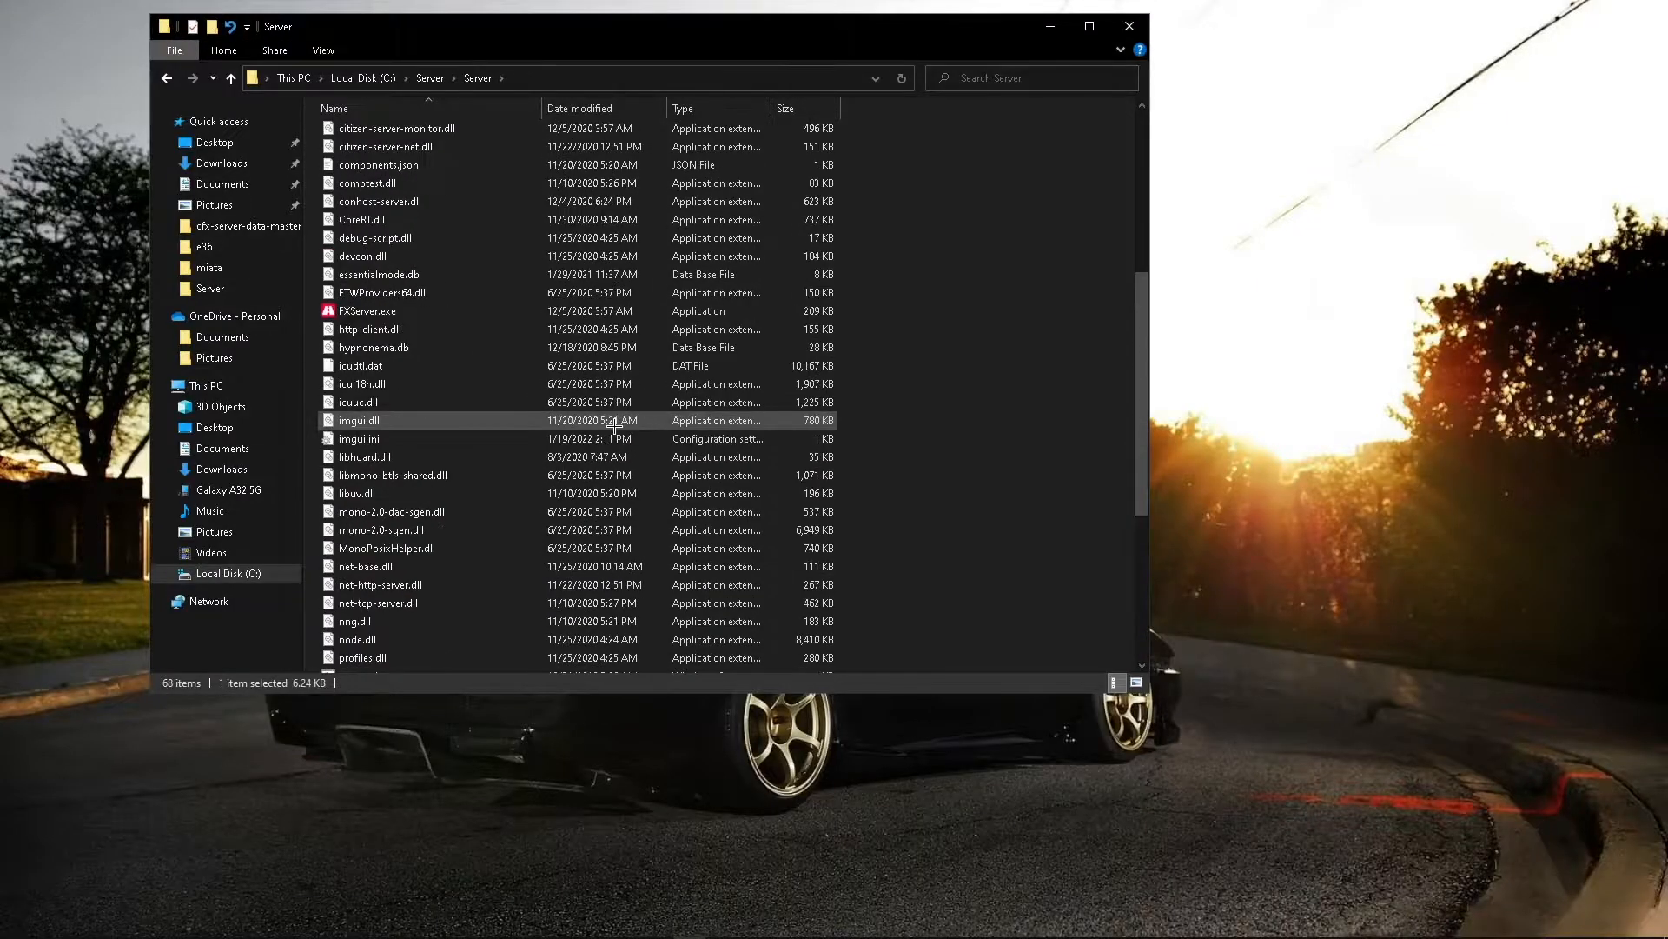
Step: Run Start_Server.cmd from the main Server folder
scroll("down", 3)
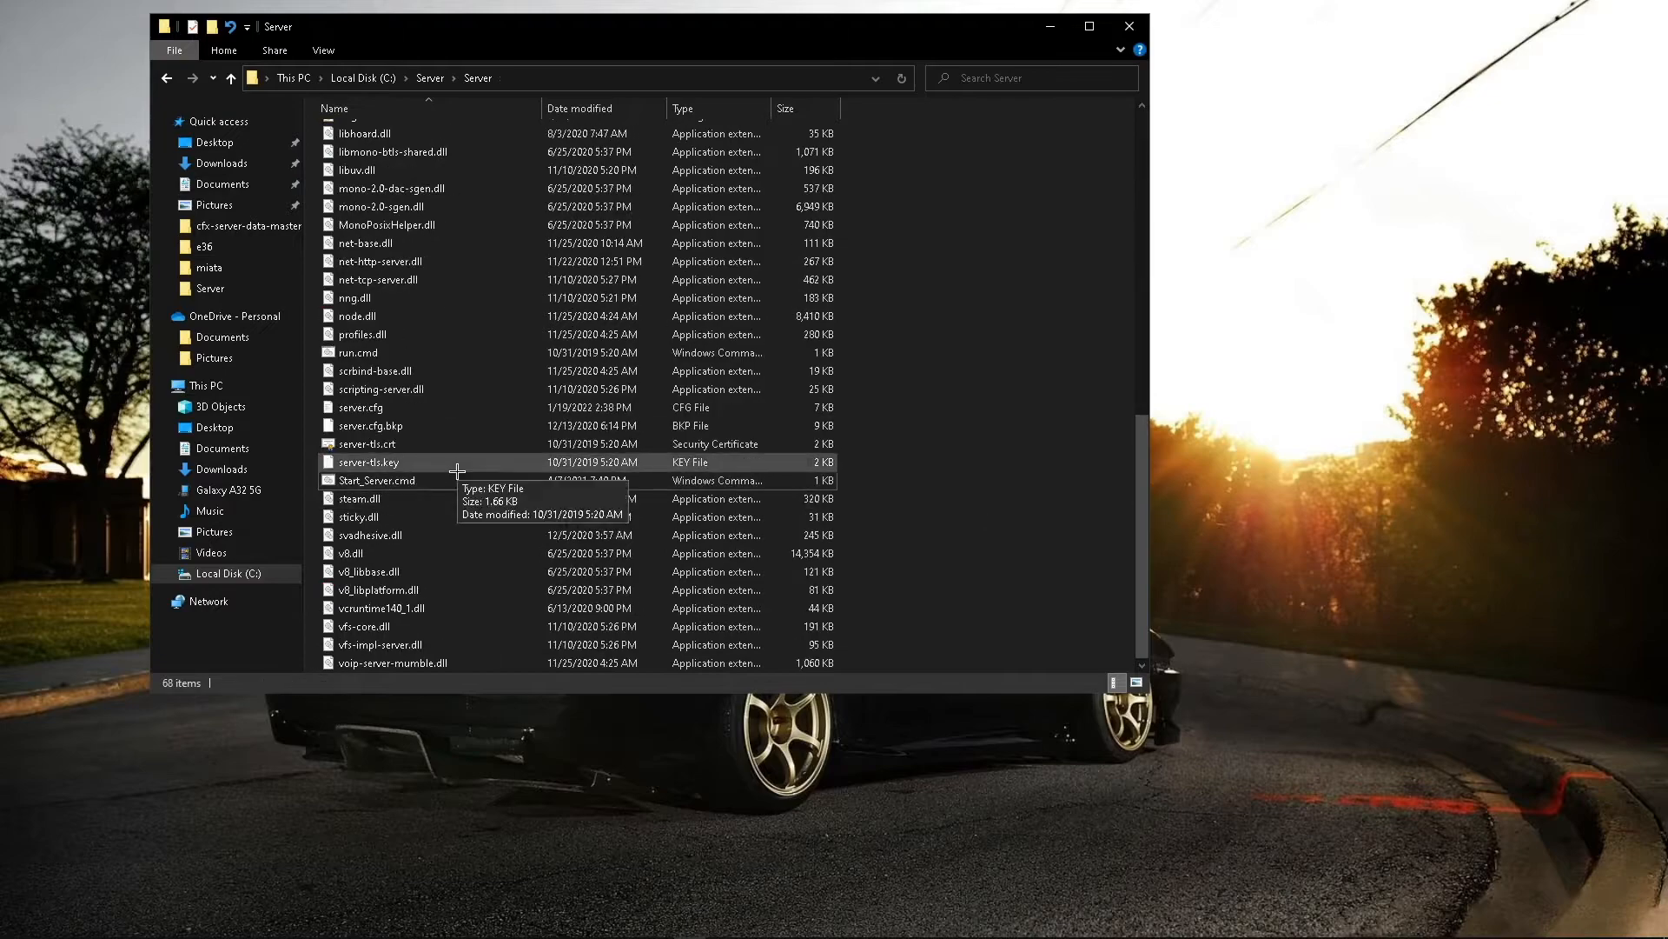
double_click(377, 480)
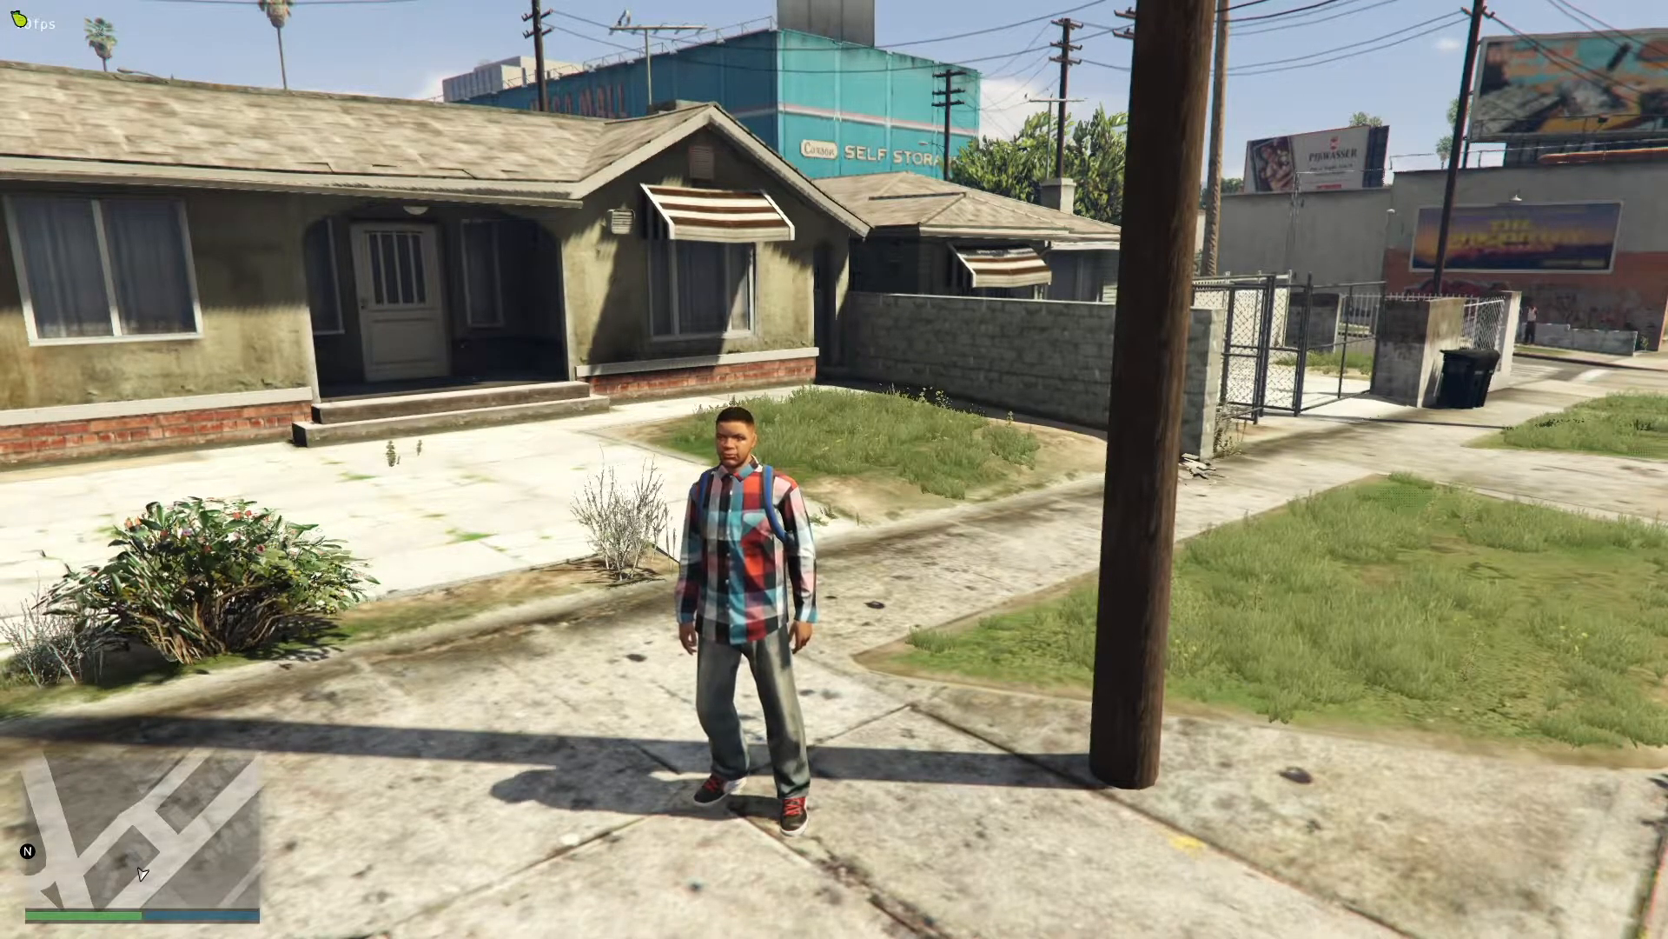
Step: Run the /coords chat command to display the character's current position
key("w")
type("/")
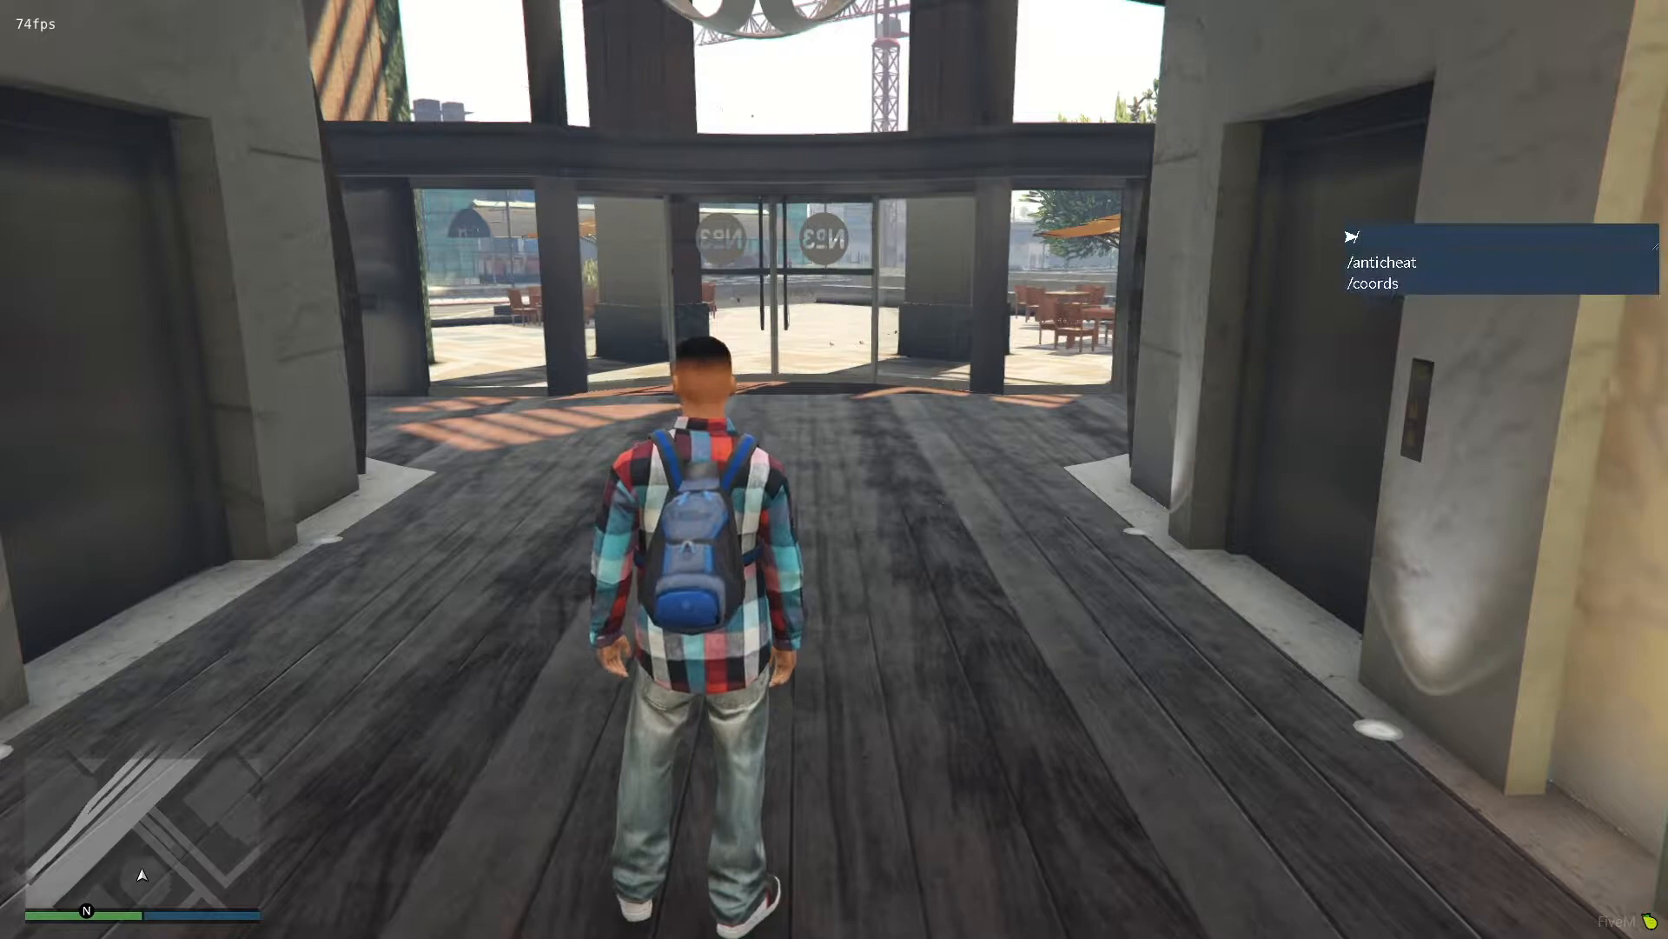
key("enter")
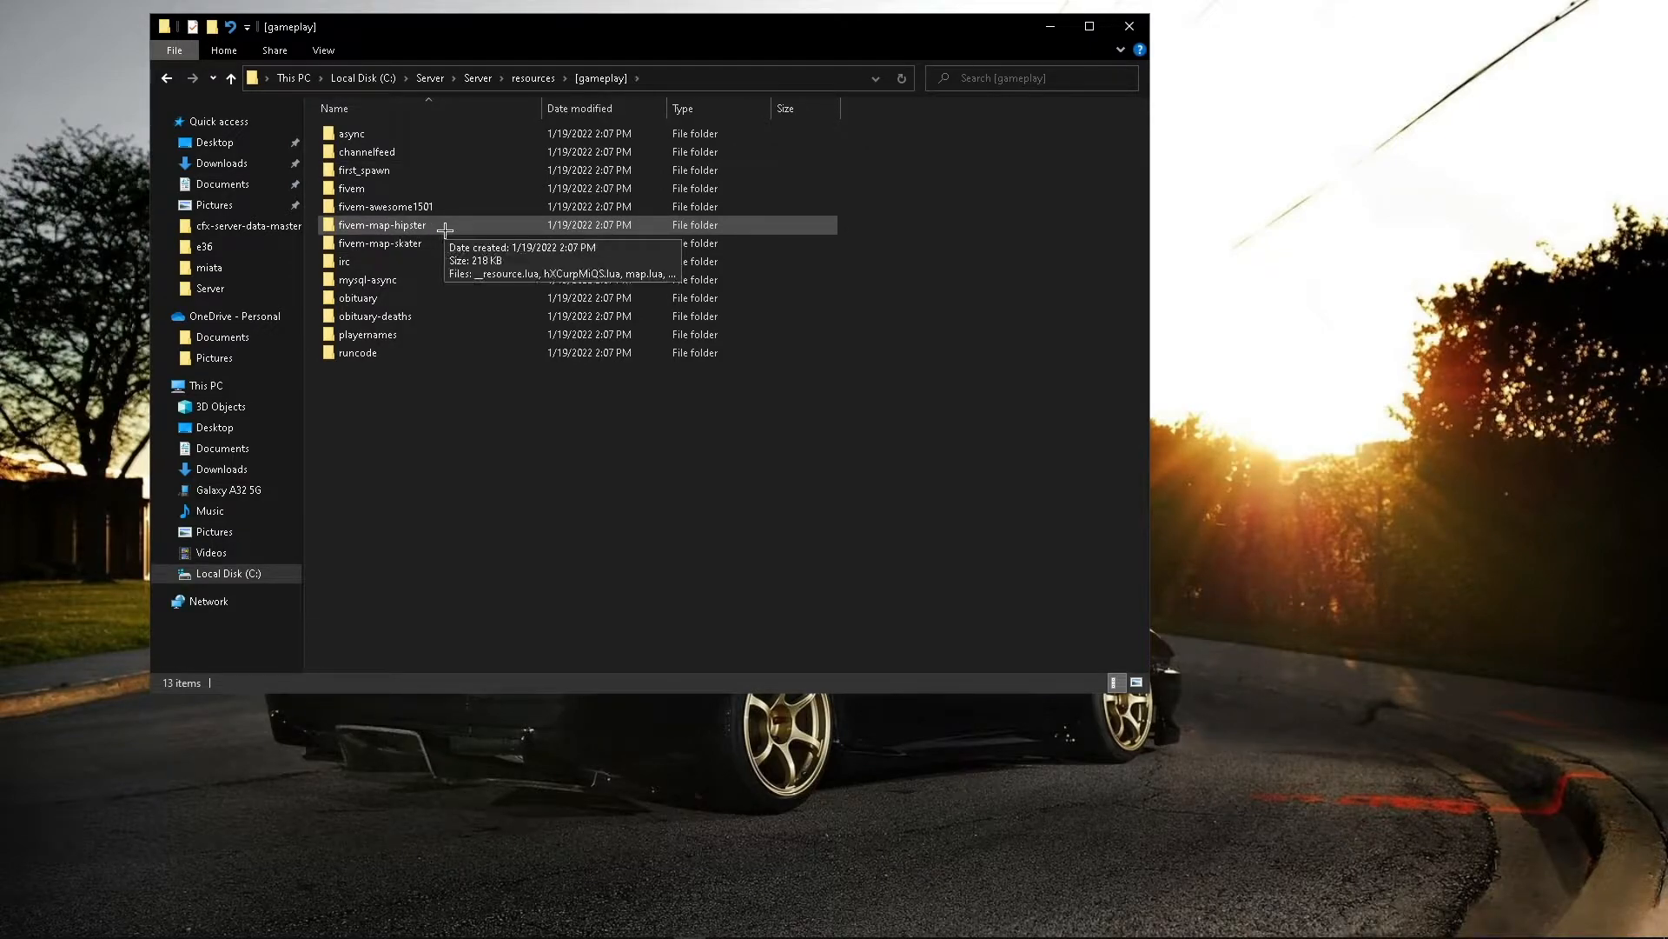
Step: Open map.lua from the fivem-map-hipster resource folder
double_click(382, 224)
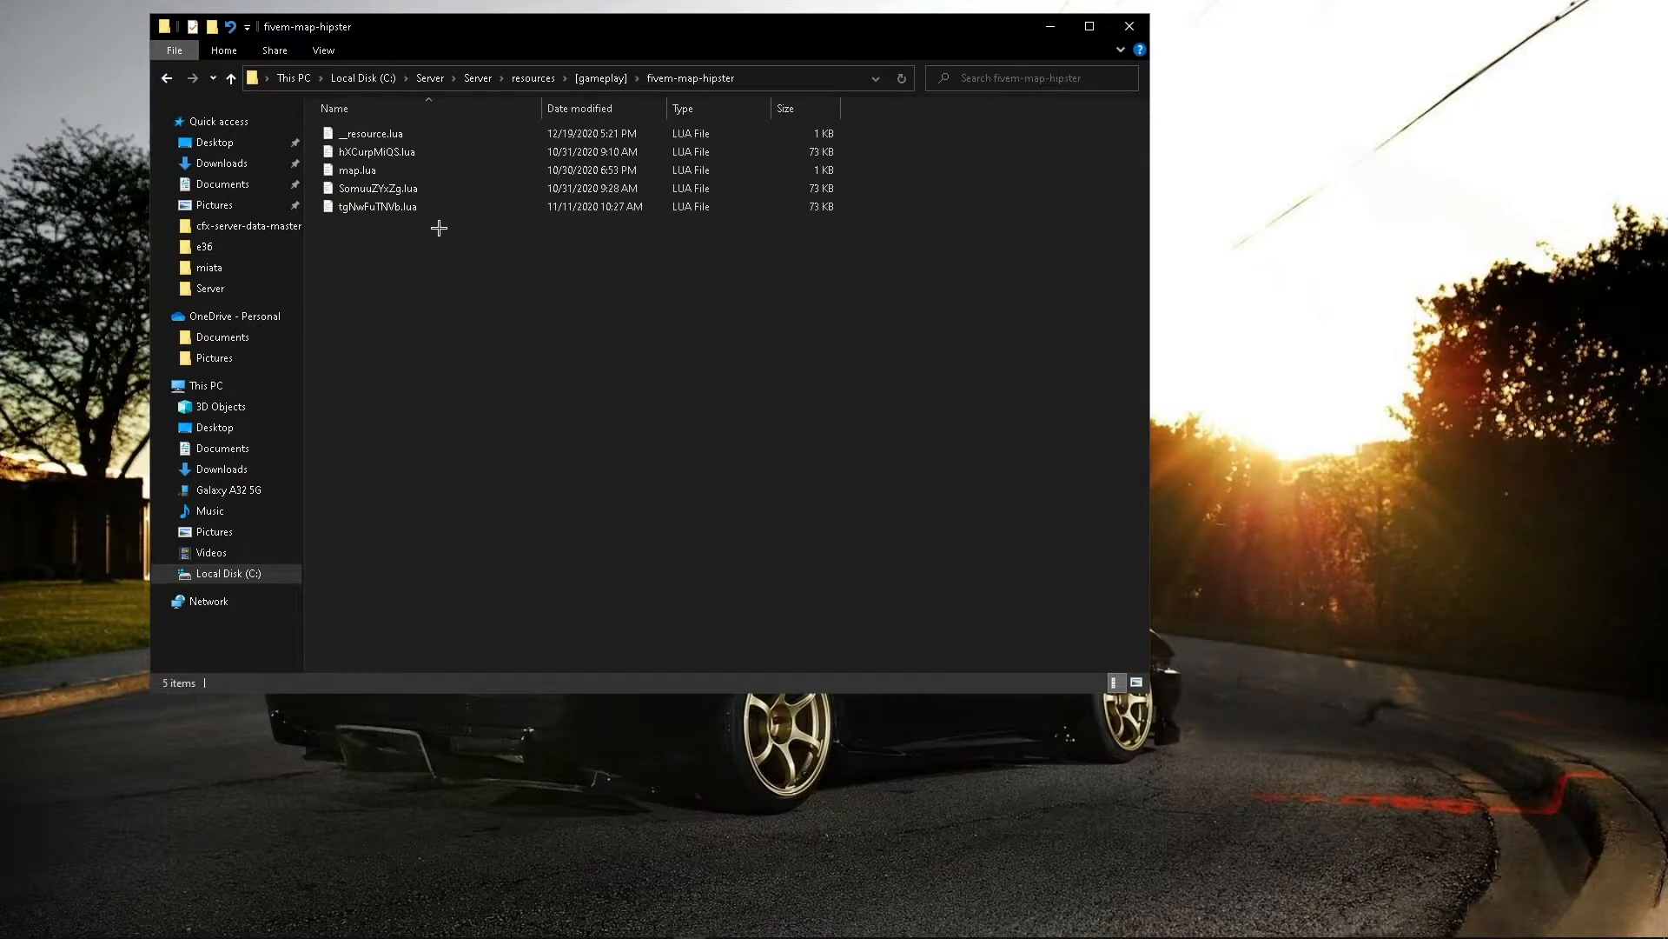
double_click(358, 170)
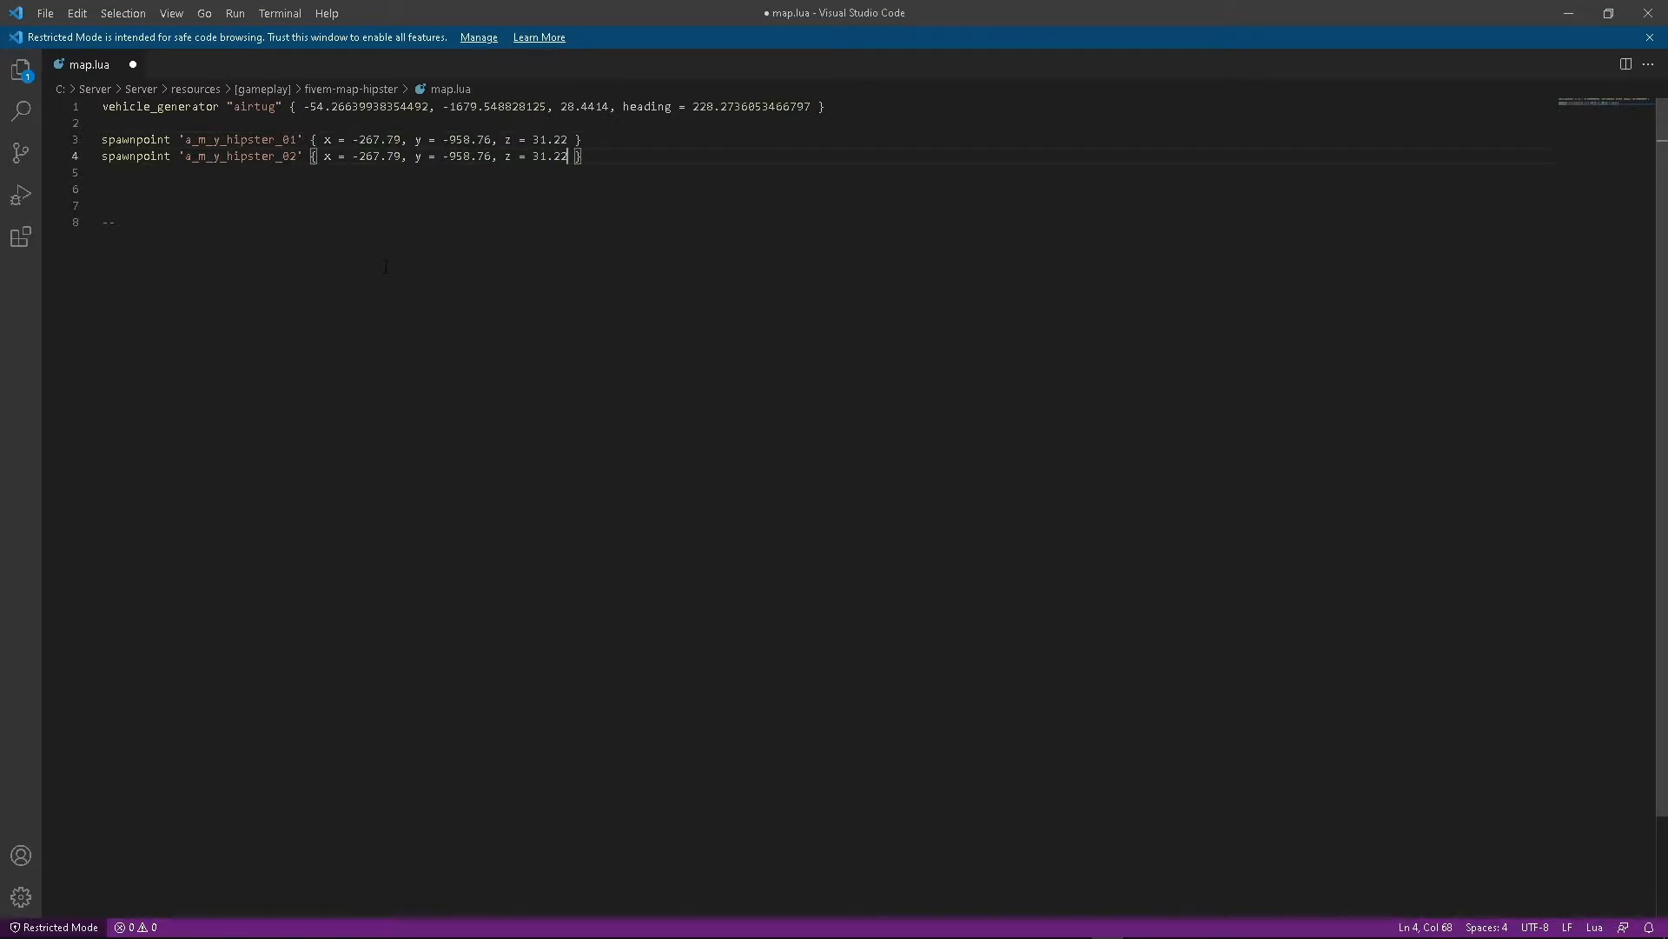
Step: Set hipster spawnpoints to -267.79, -950.76, 31.22 and skater spawnpoints to -11.8, -1829.92, 25.39, then close the files
left_click(21, 68)
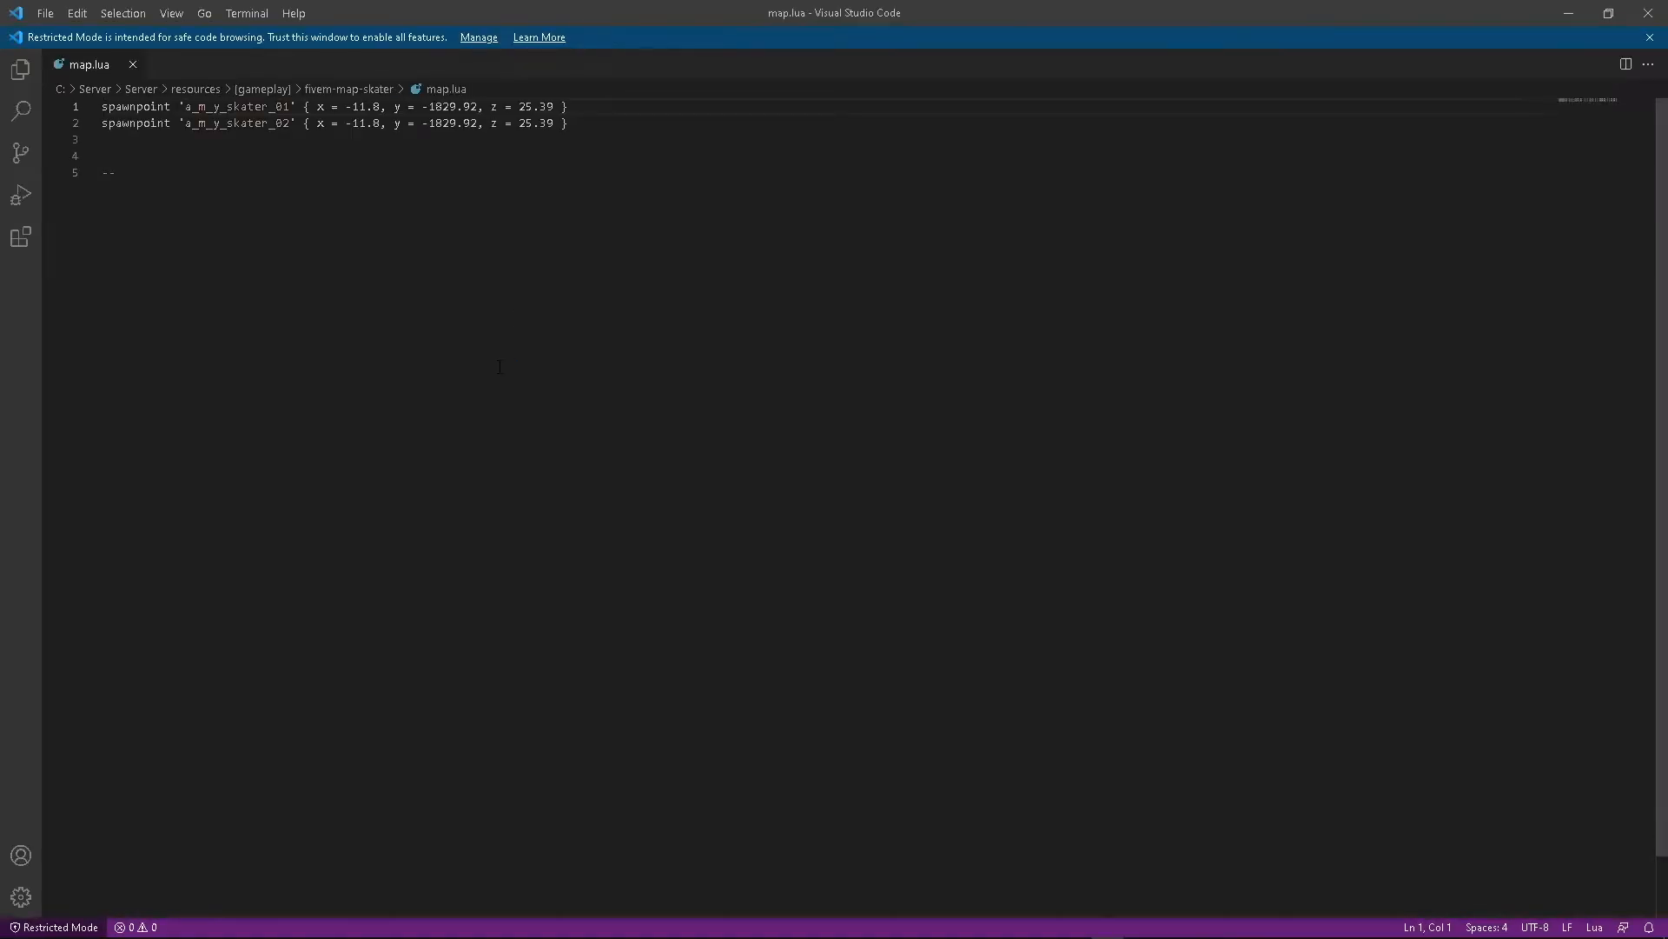
left_click(21, 68)
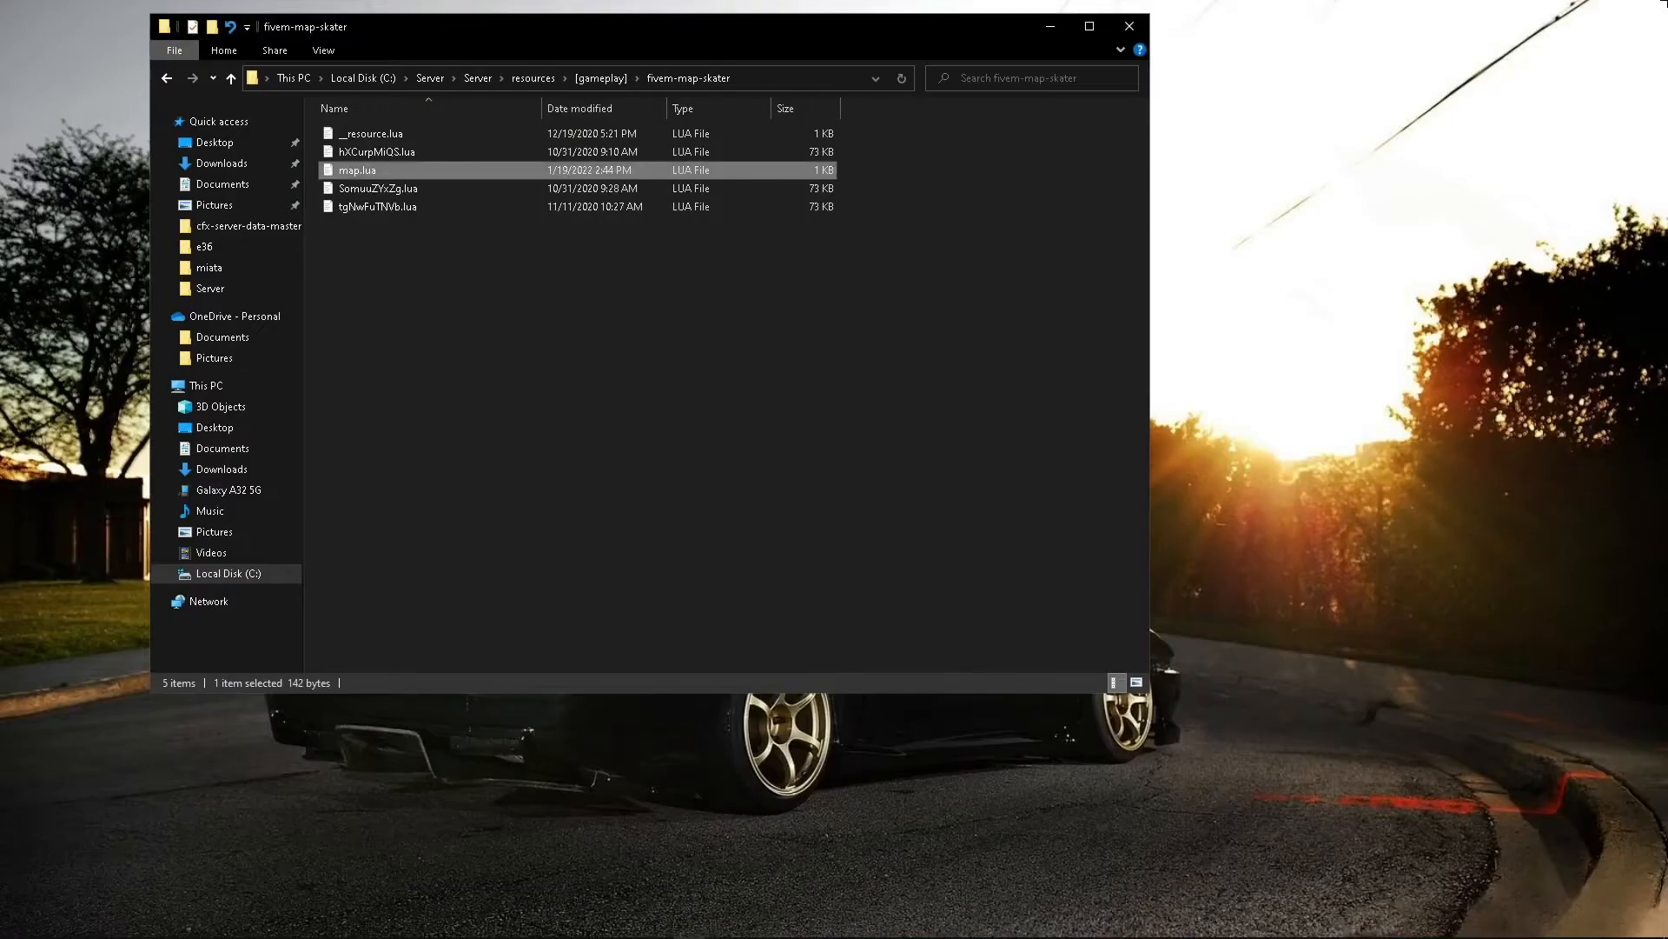
Step: Return to the main Server folder and run Start_Server.cmd again
left_click(230, 79)
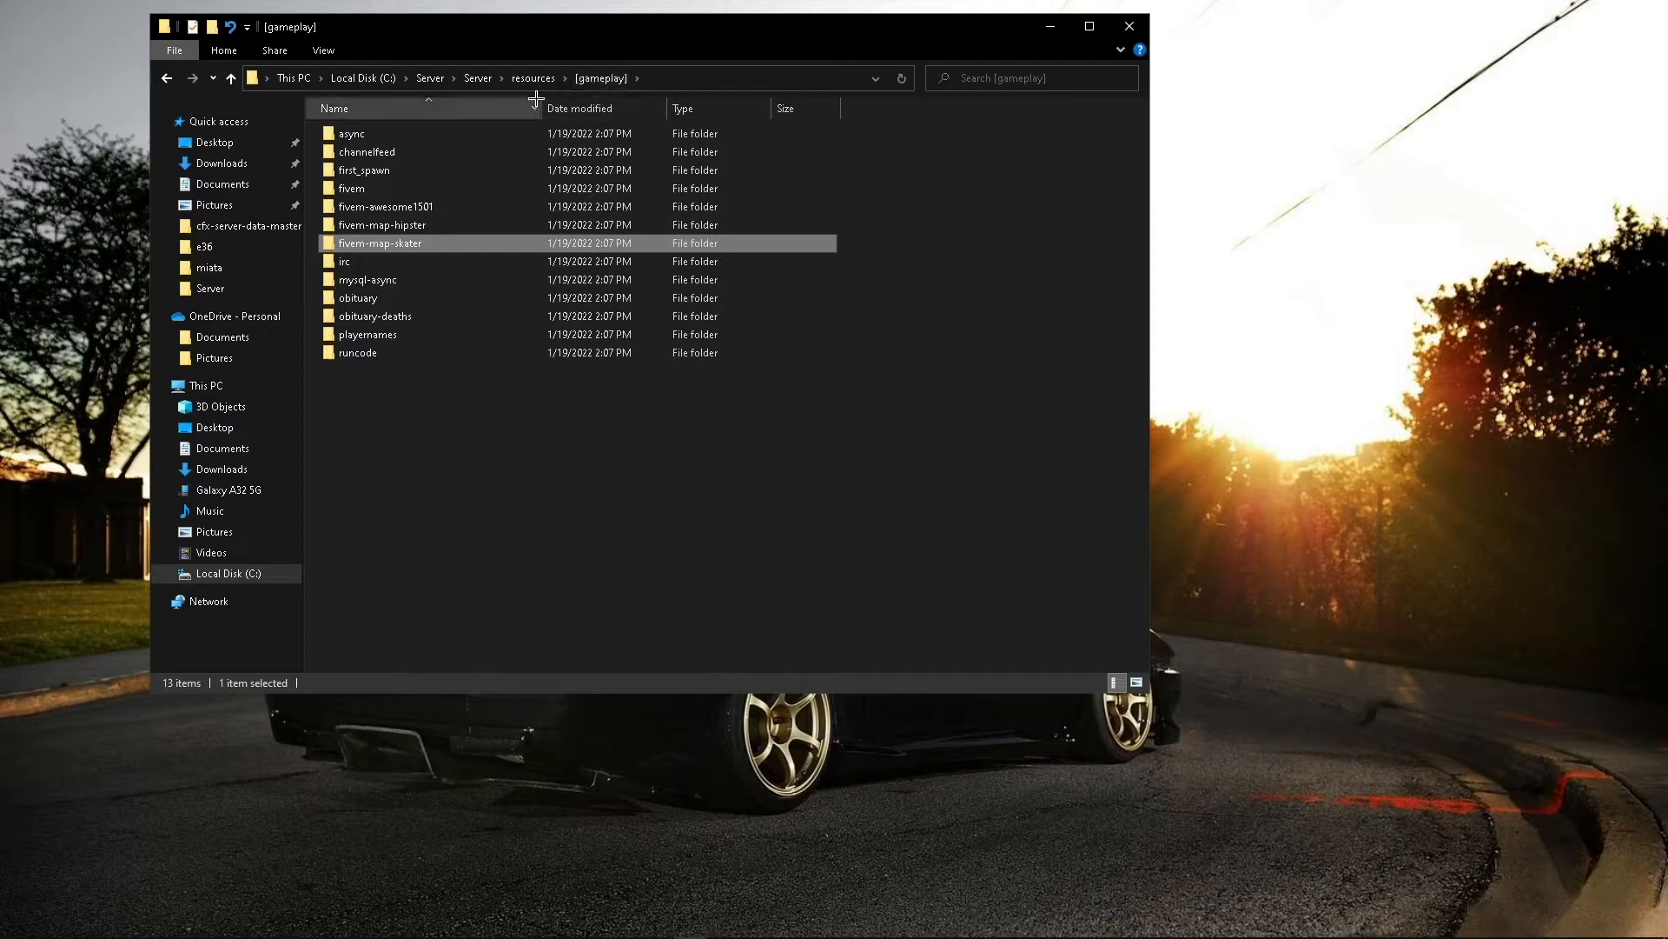
left_click(478, 78)
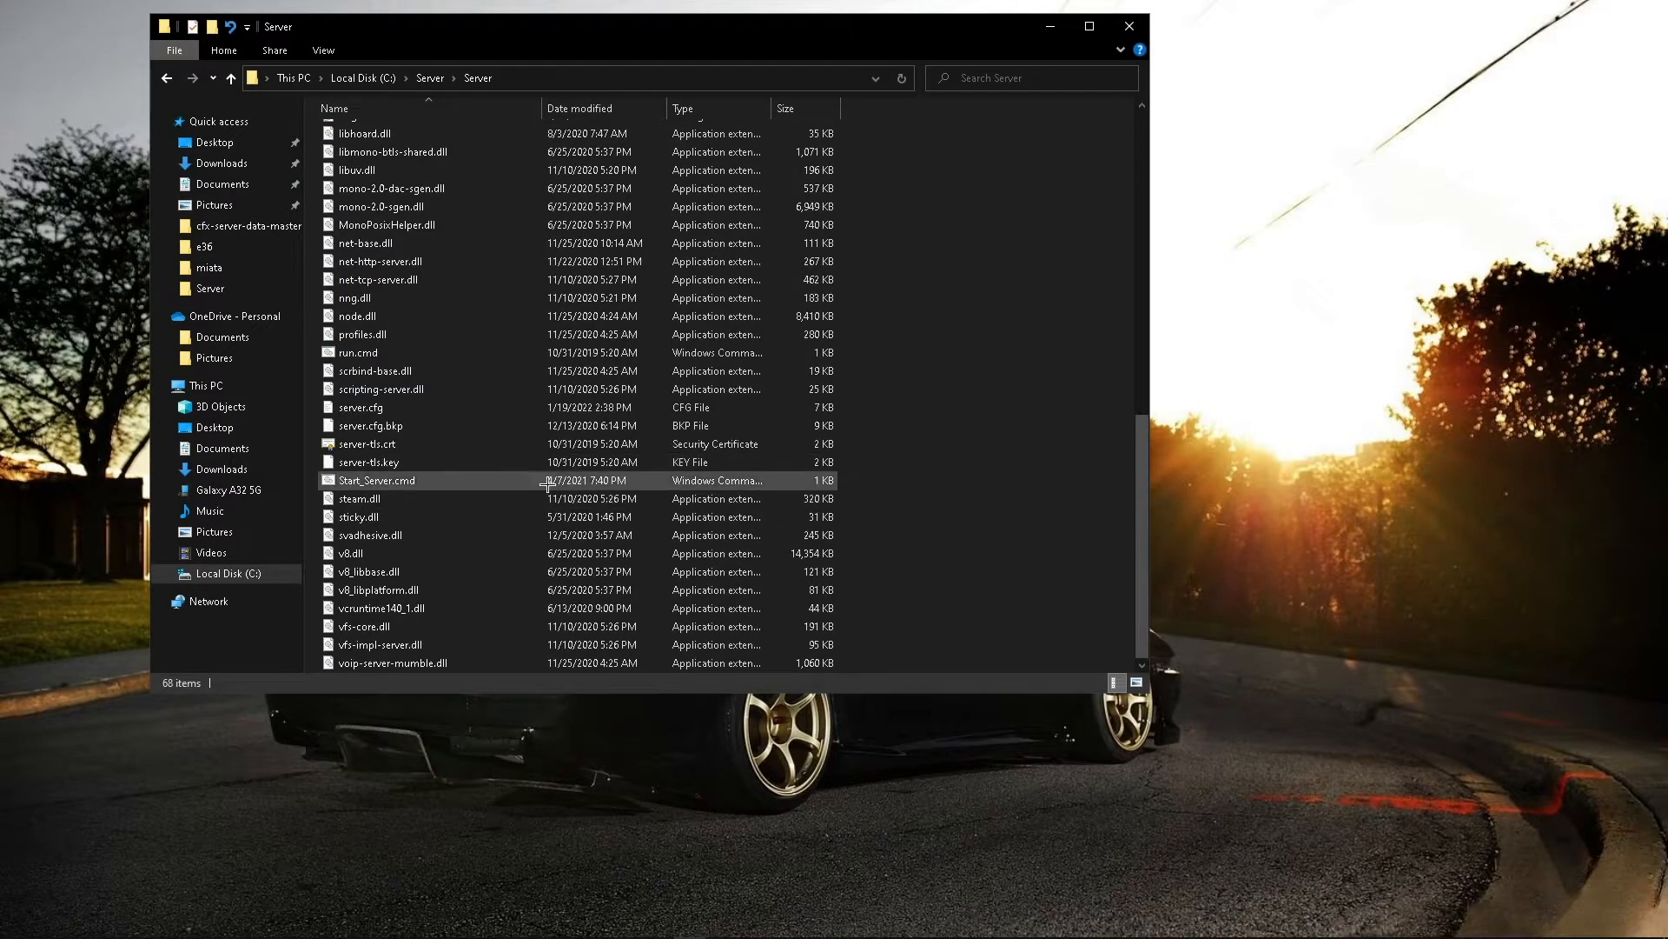
double_click(375, 480)
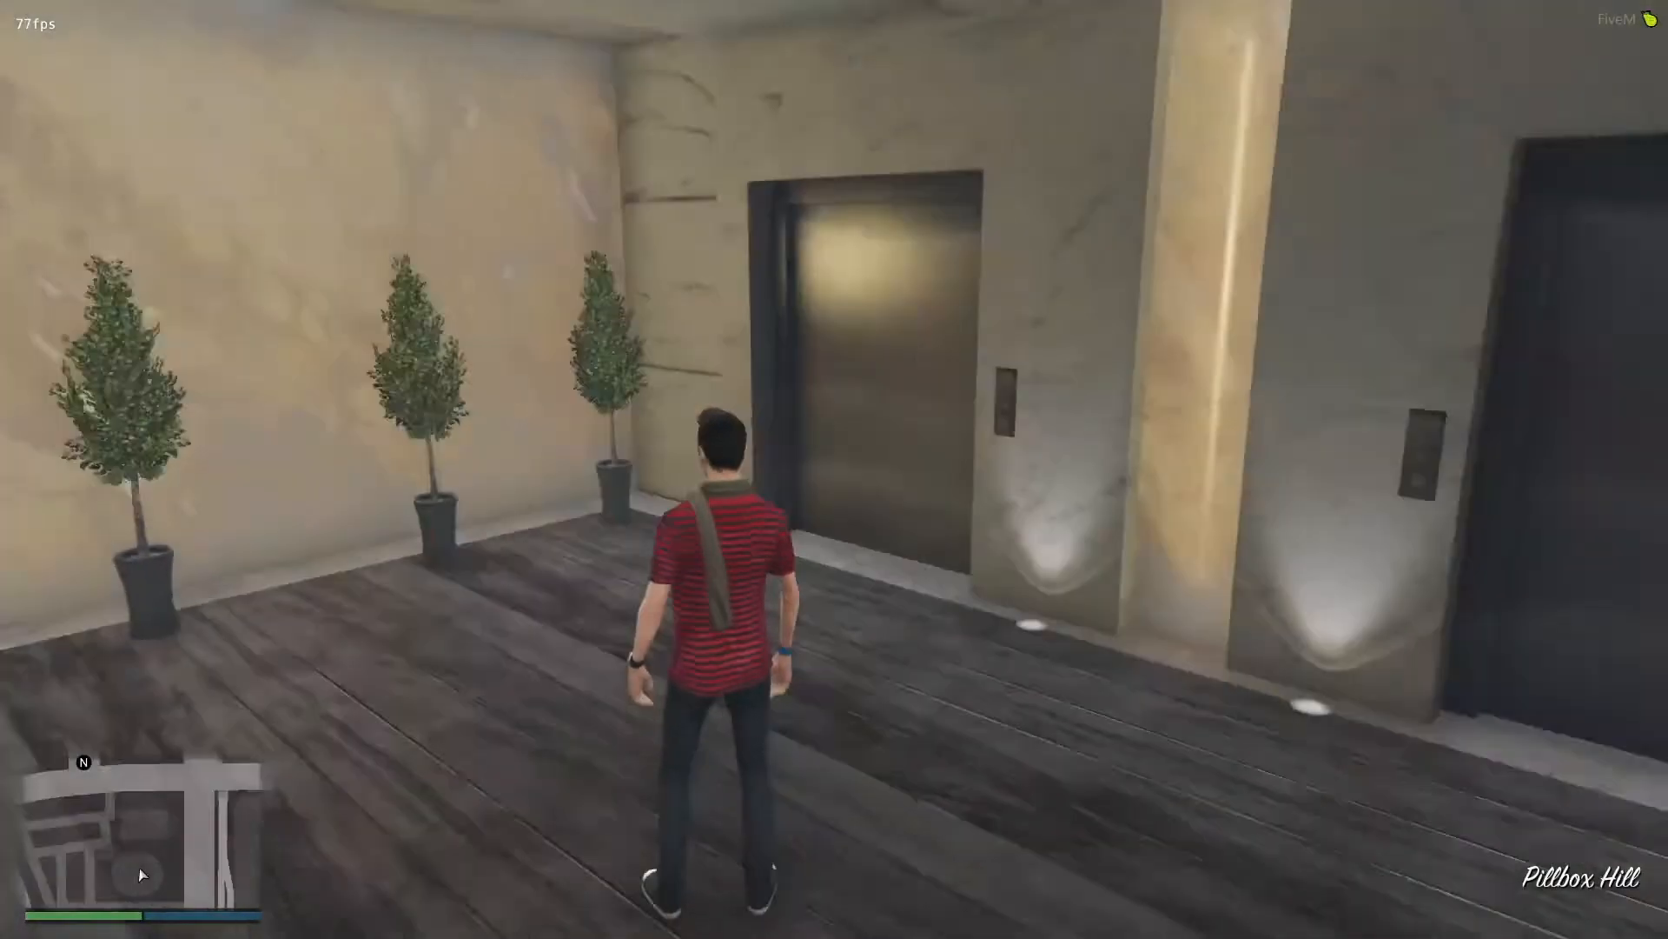
Step: Walk around to confirm the character spawned inside the Pillbox Hill building
key("w")
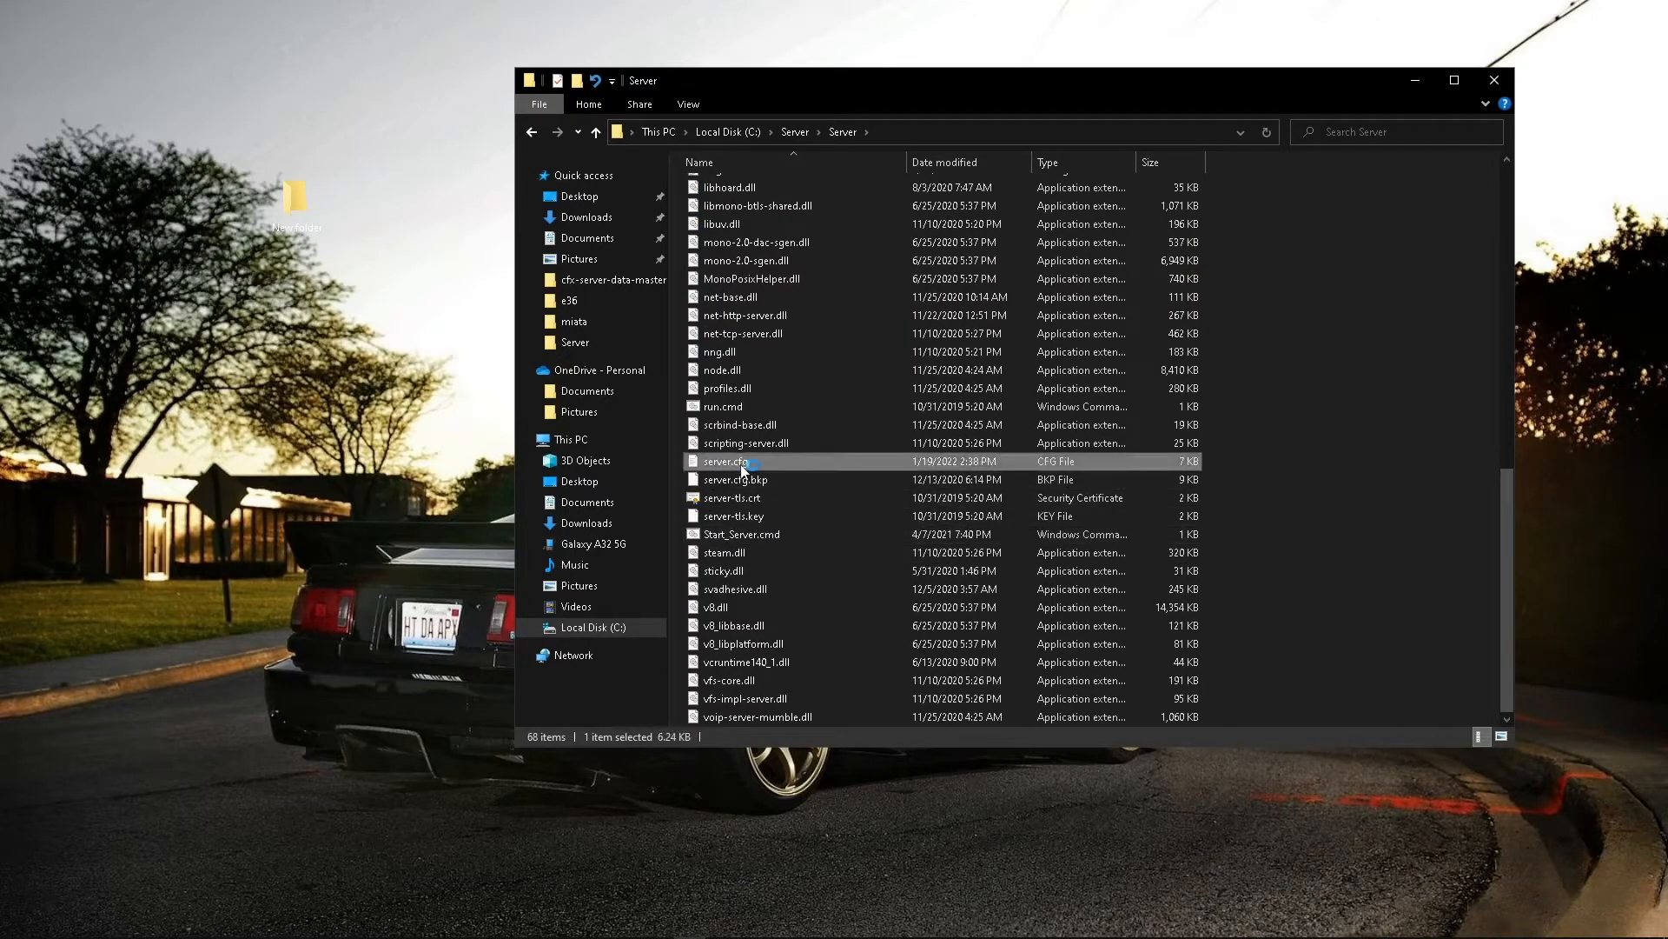
Step: Add a 'start ovalmap' line below 'start coords' in server.cfg and save
double_click(727, 460)
type("start")
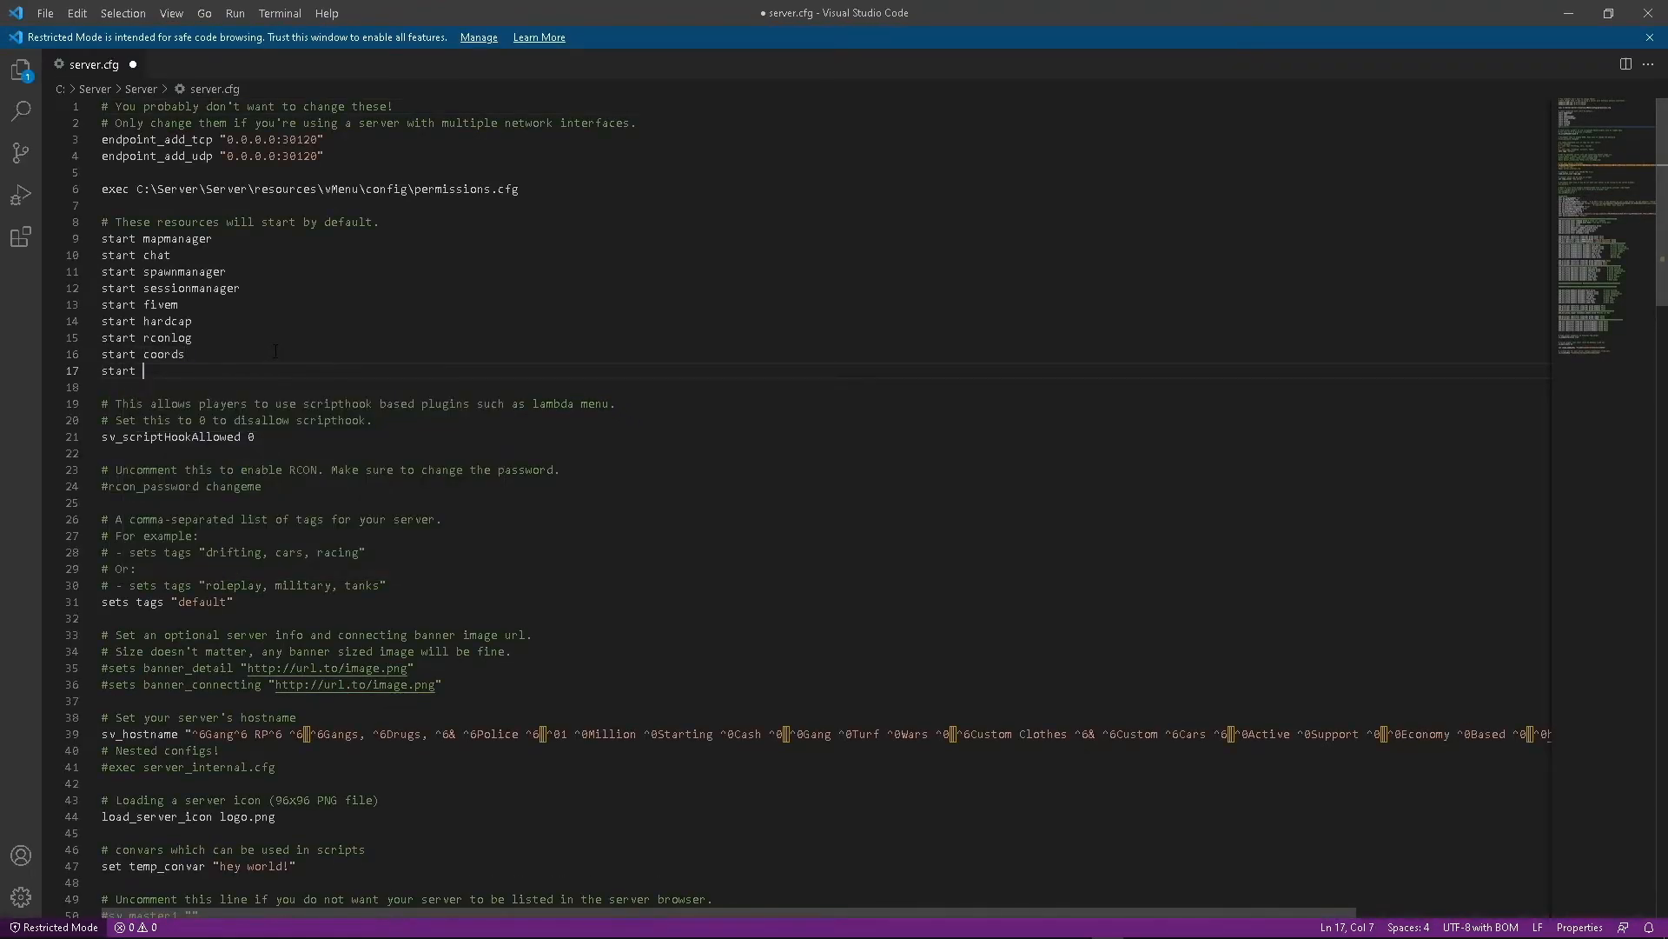
type("ovalmap")
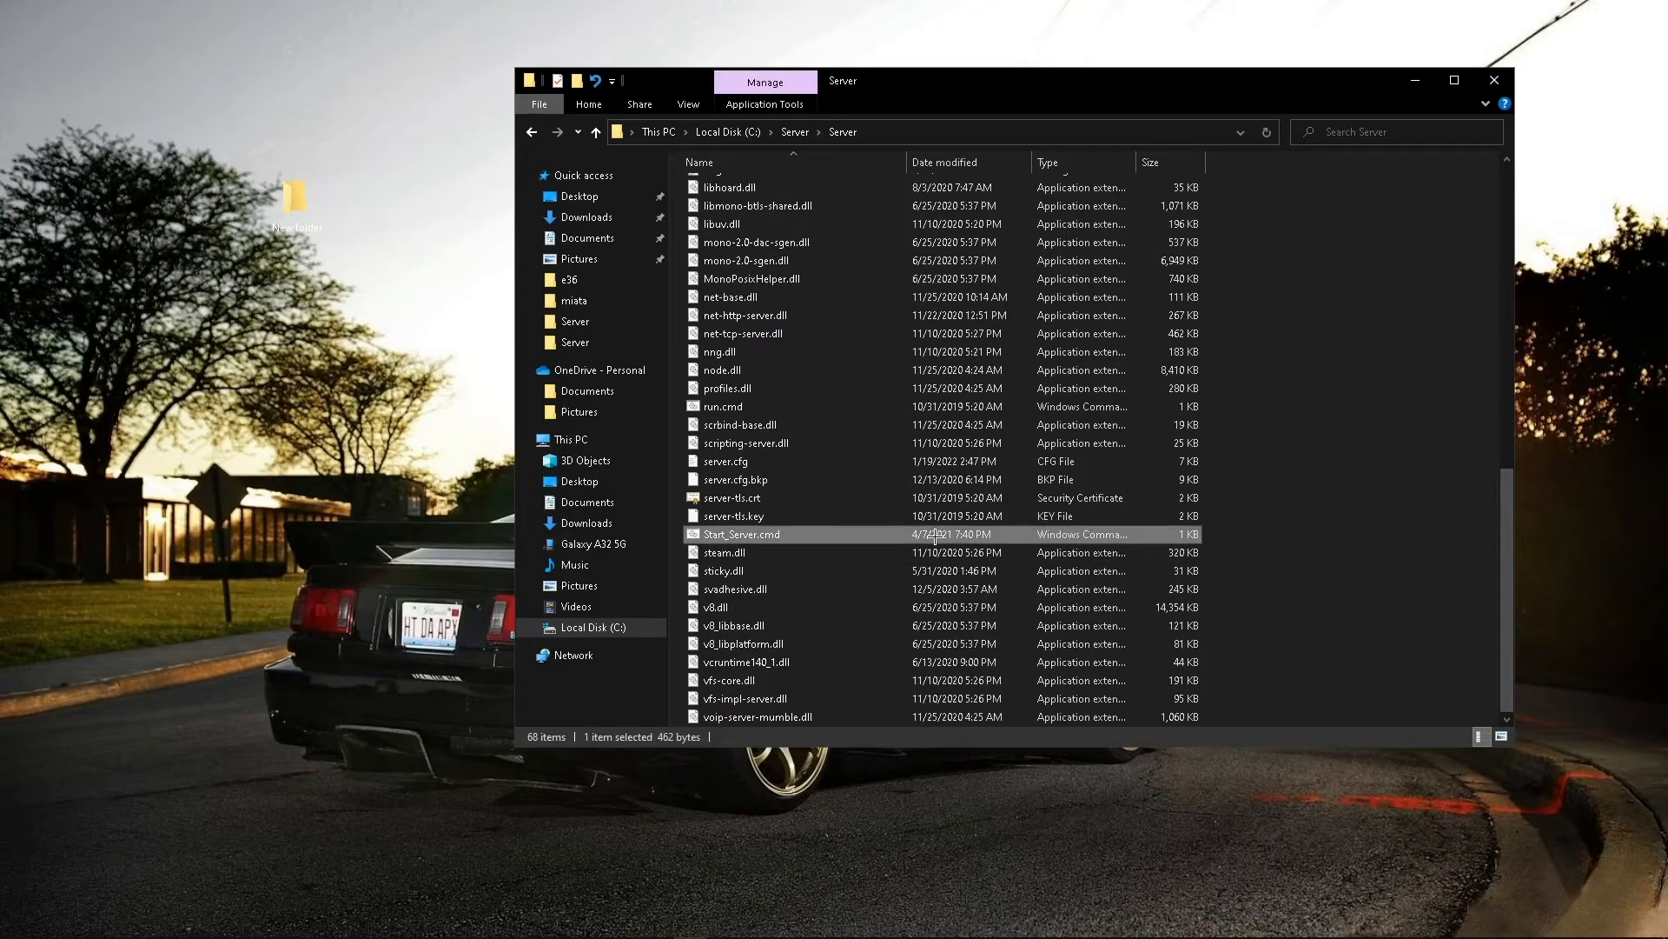
Step: Run Start_Server.cmd to launch the server with the ovalmap resource
double_click(740, 533)
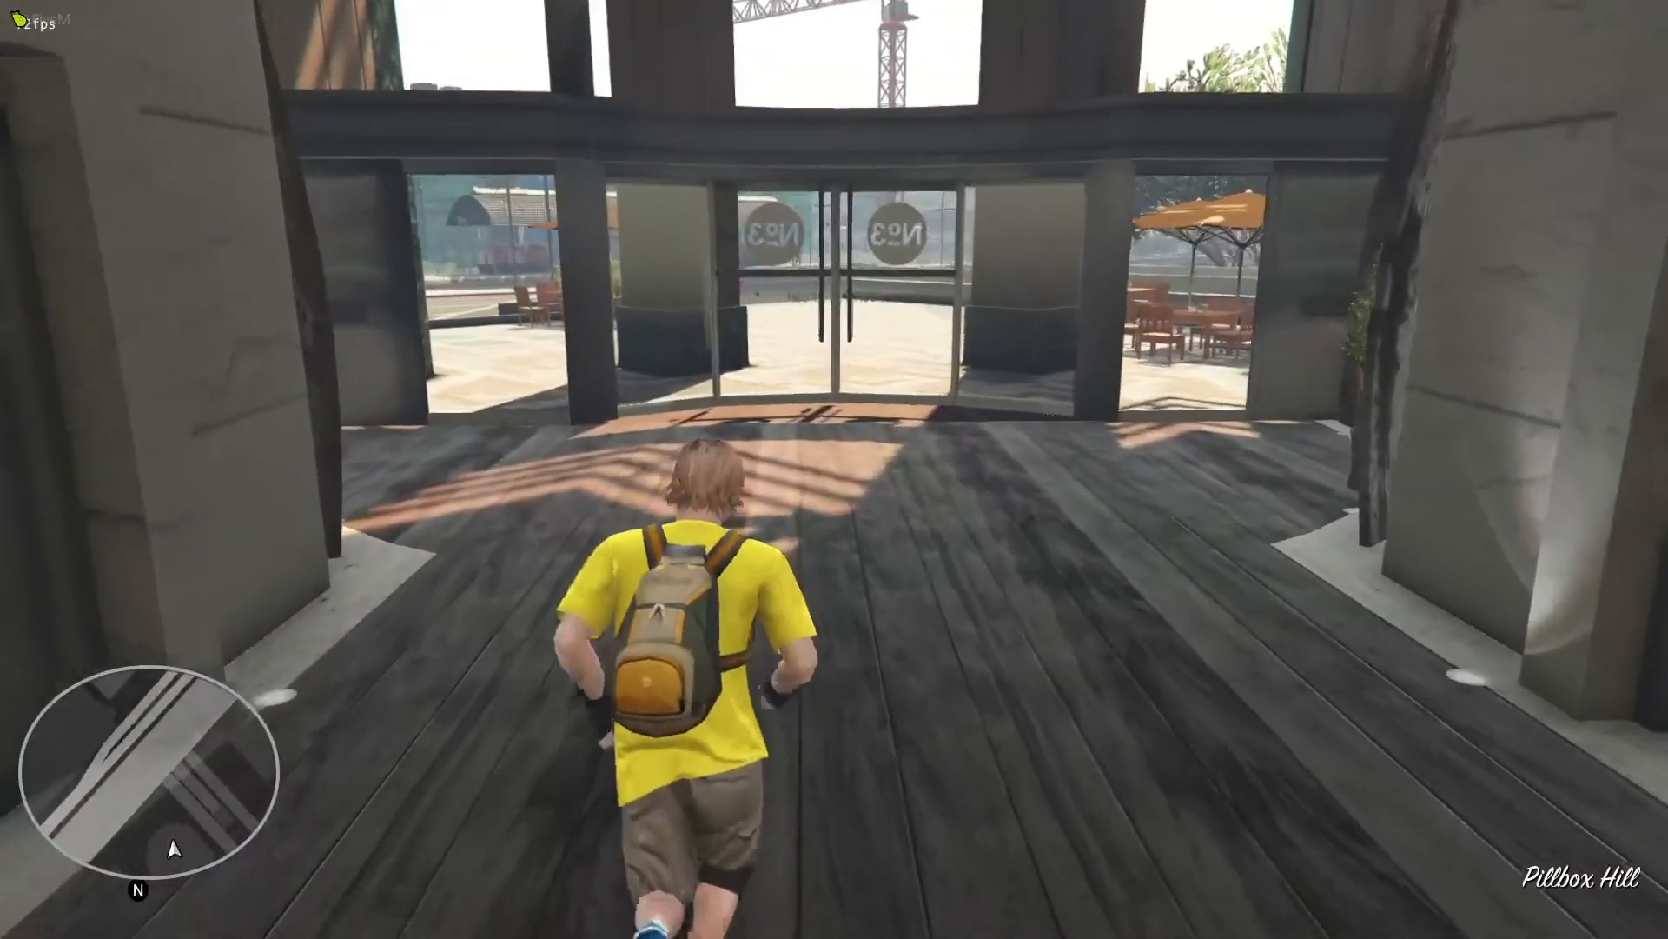
Step: Run the character out of the Pillbox Hill building onto the plaza toward Alta St
key("w")
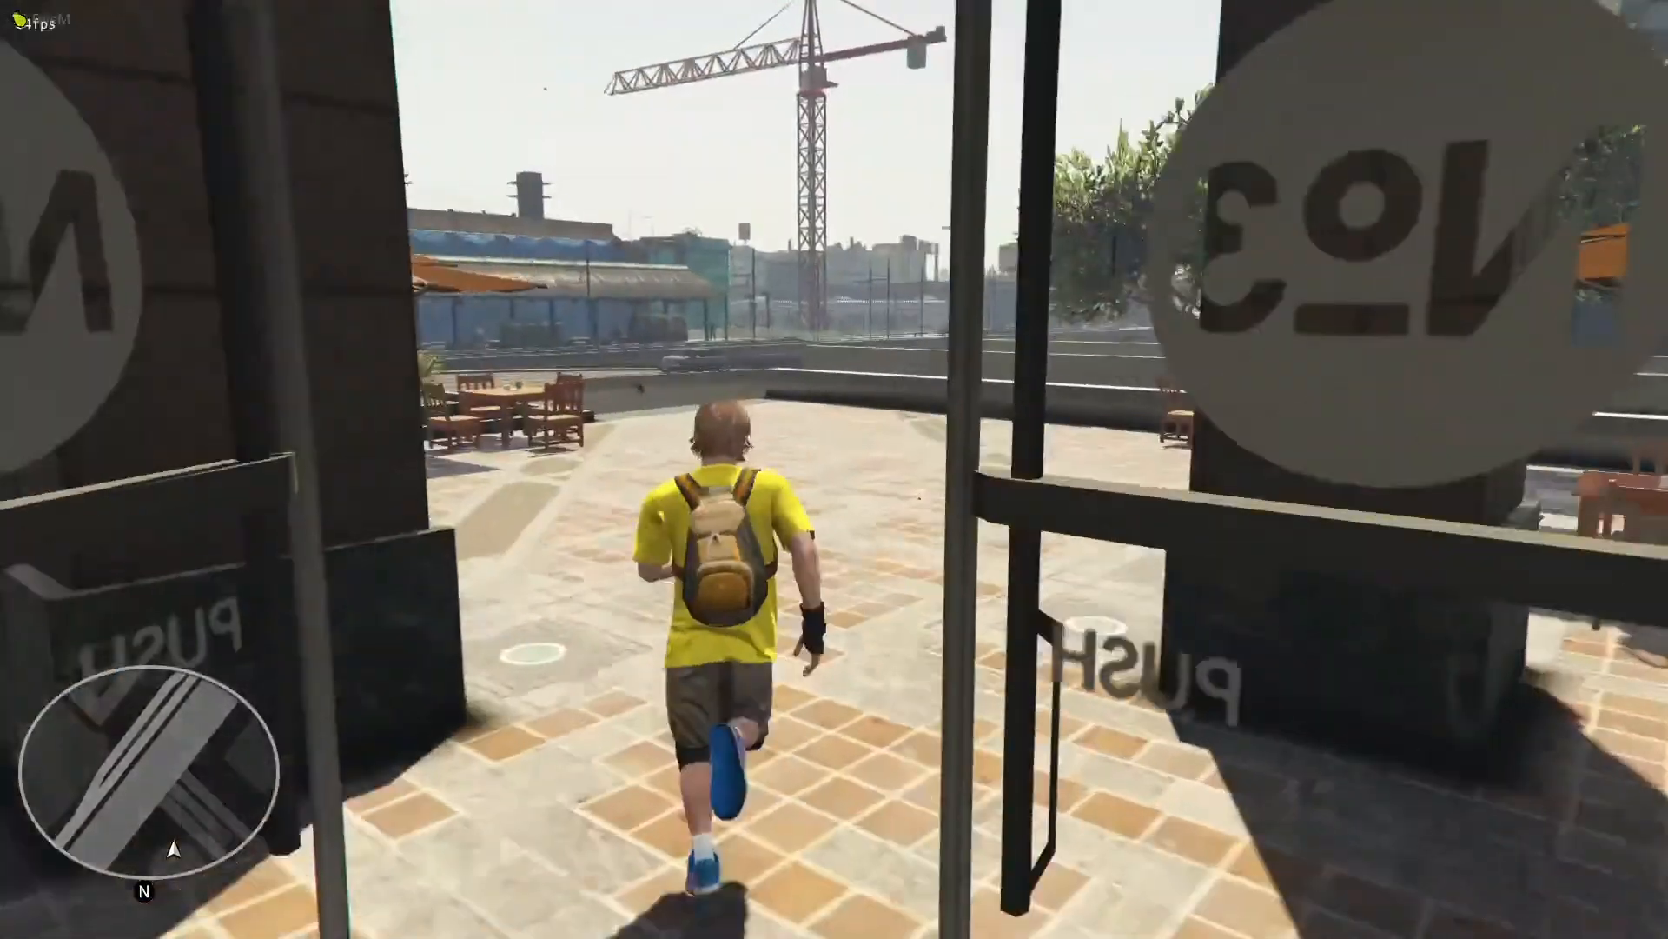
key("w")
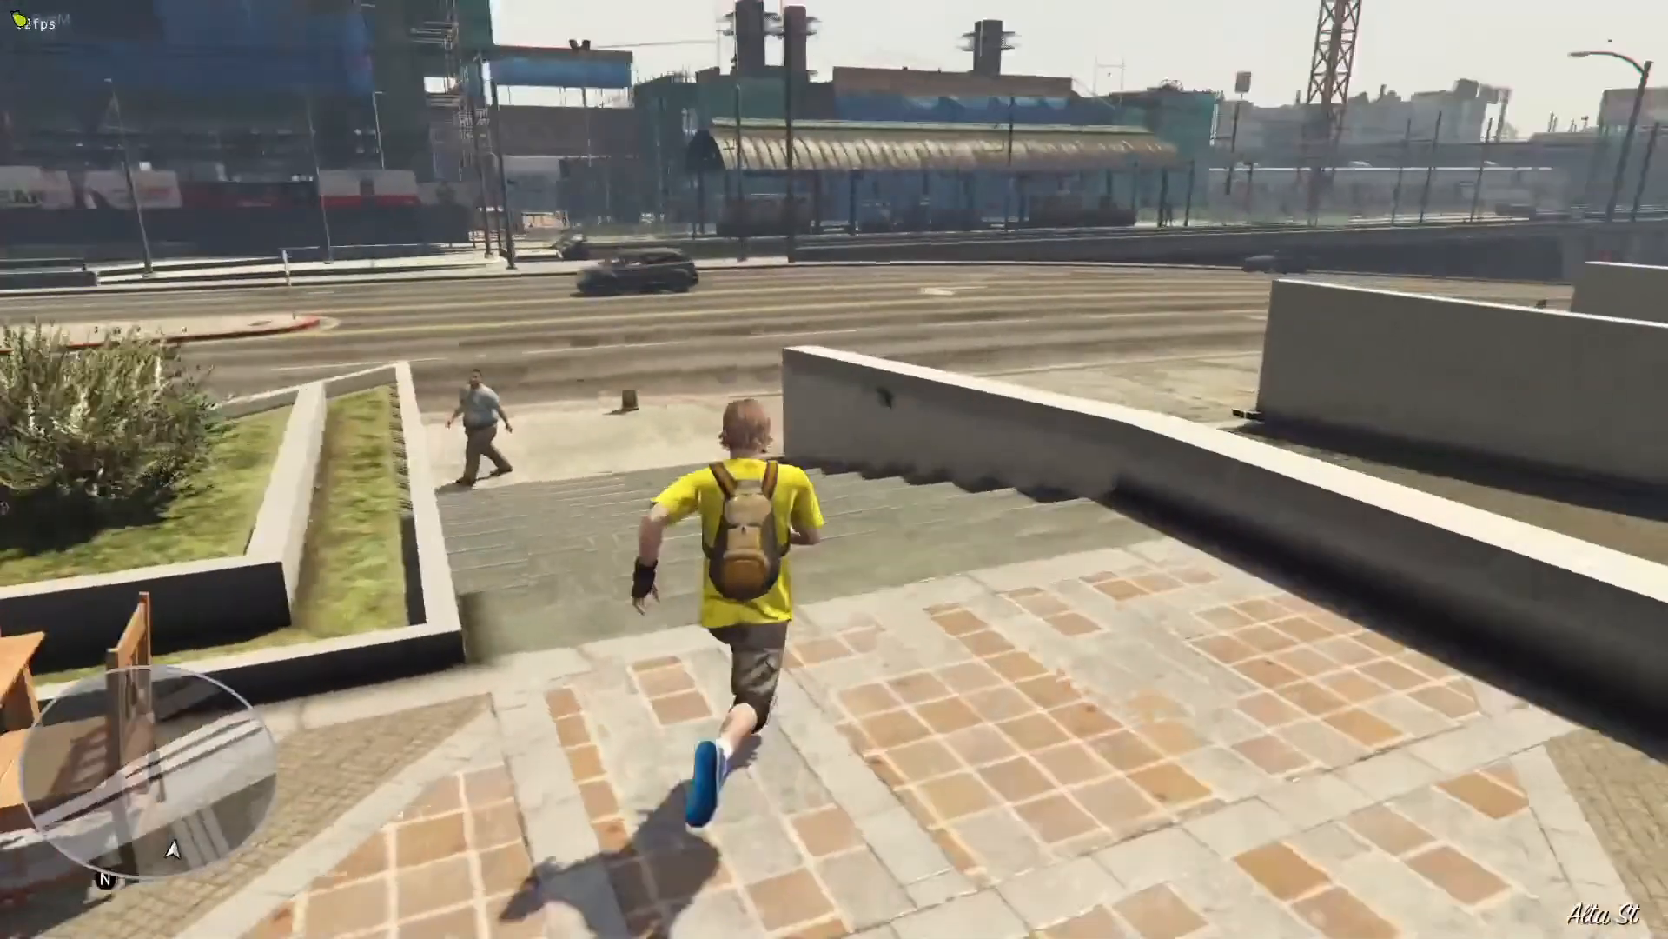